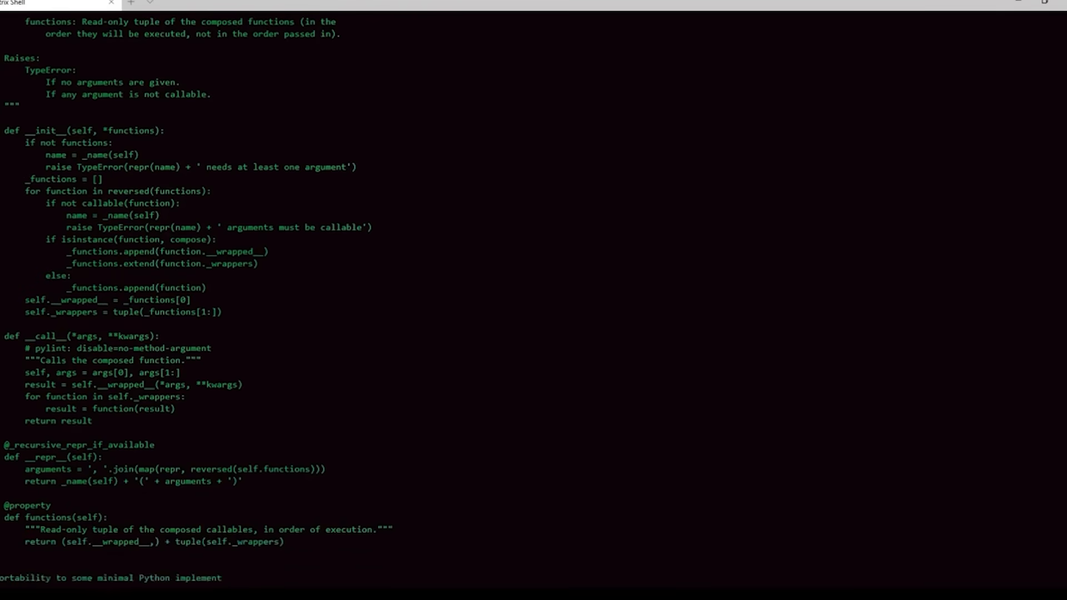
{"action": "scroll", "scroll_direction": "down", "scroll_amount": 3}
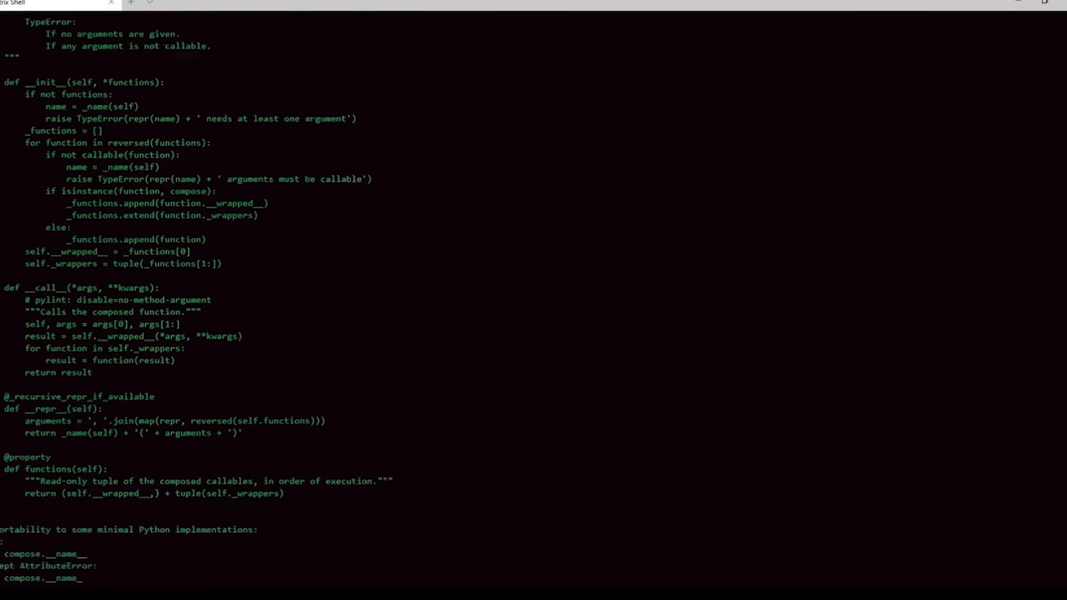
{"action": "scroll", "scroll_direction": "down", "scroll_amount": 3}
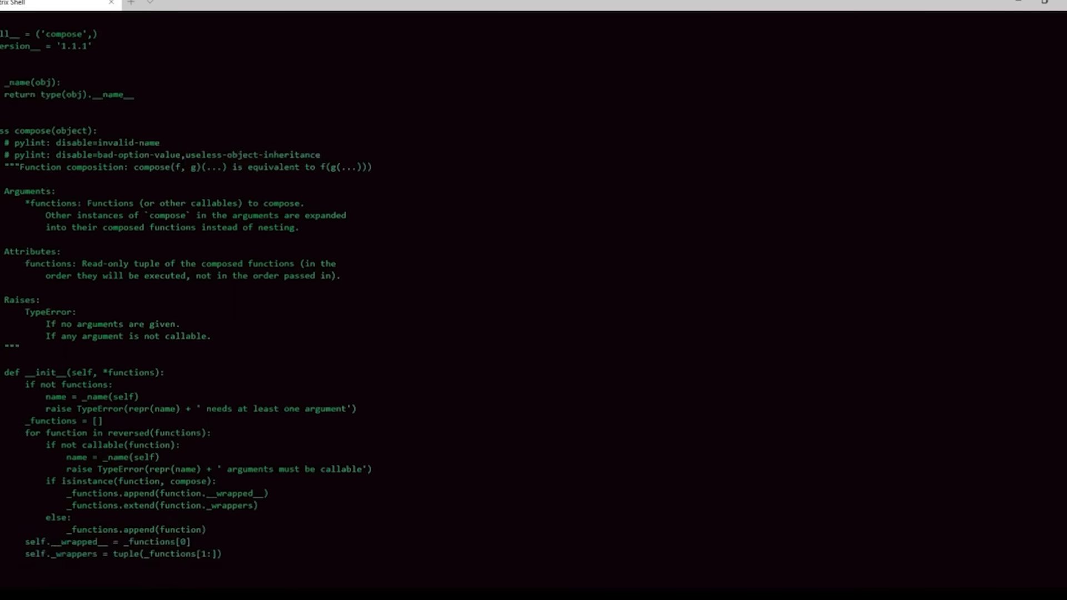
{"action": "scroll", "scroll_direction": "down", "scroll_amount": 3}
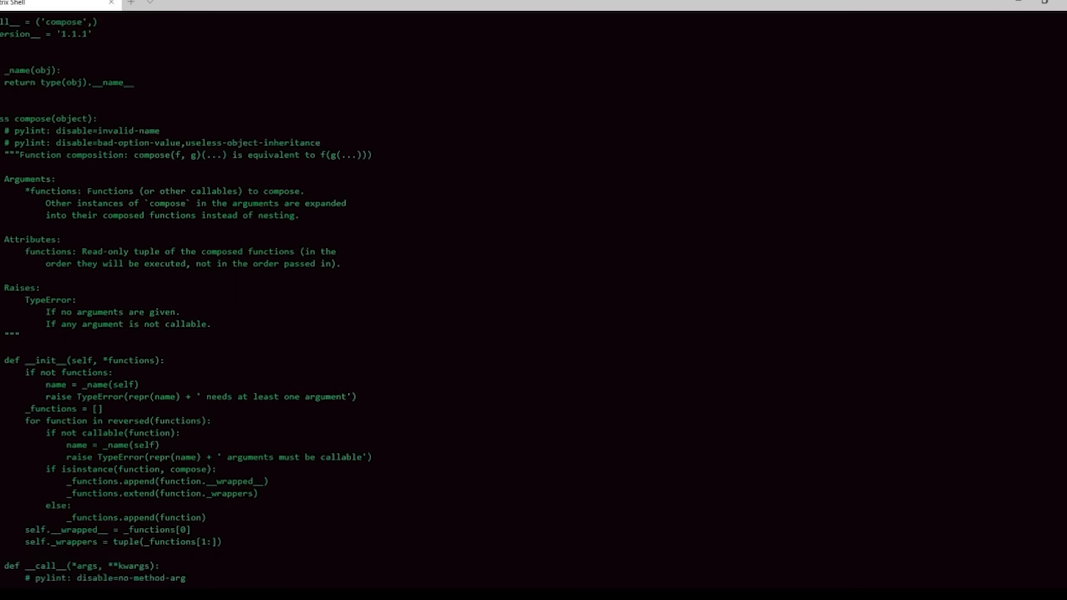